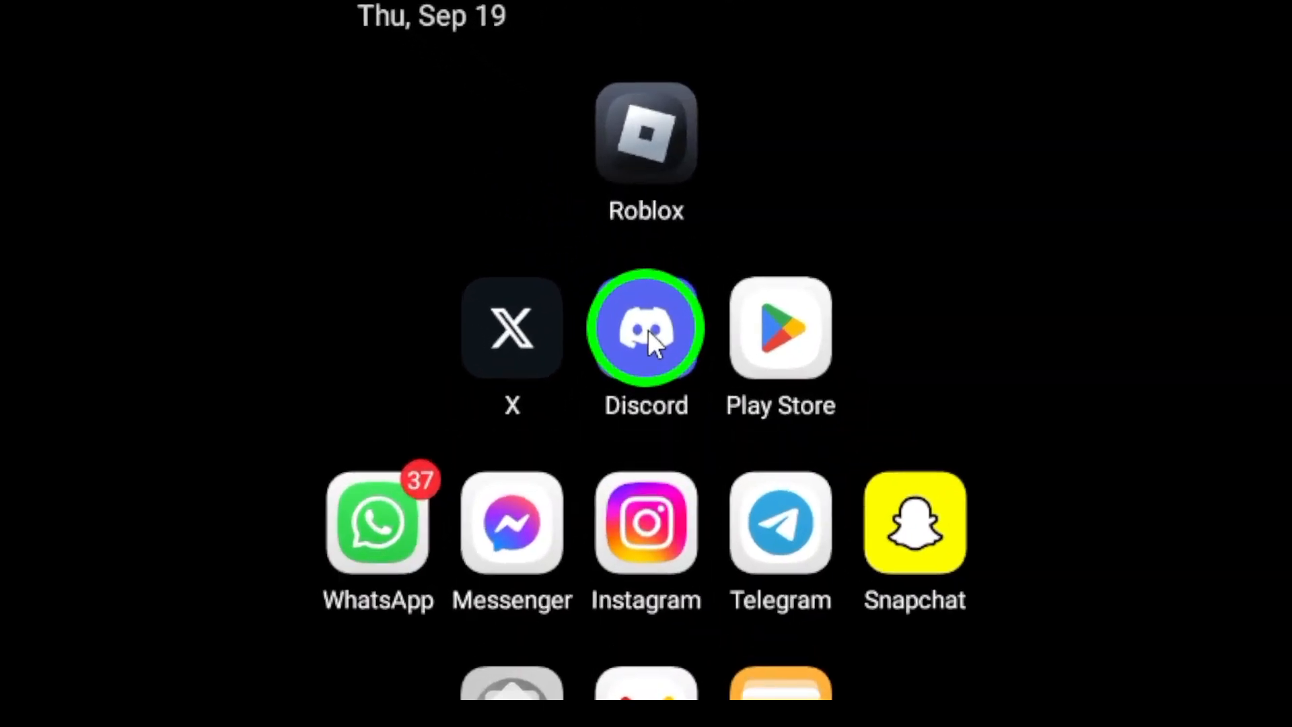
# Launch Discord from the home screen to reach the direct messages list
pyautogui.click(646, 327)
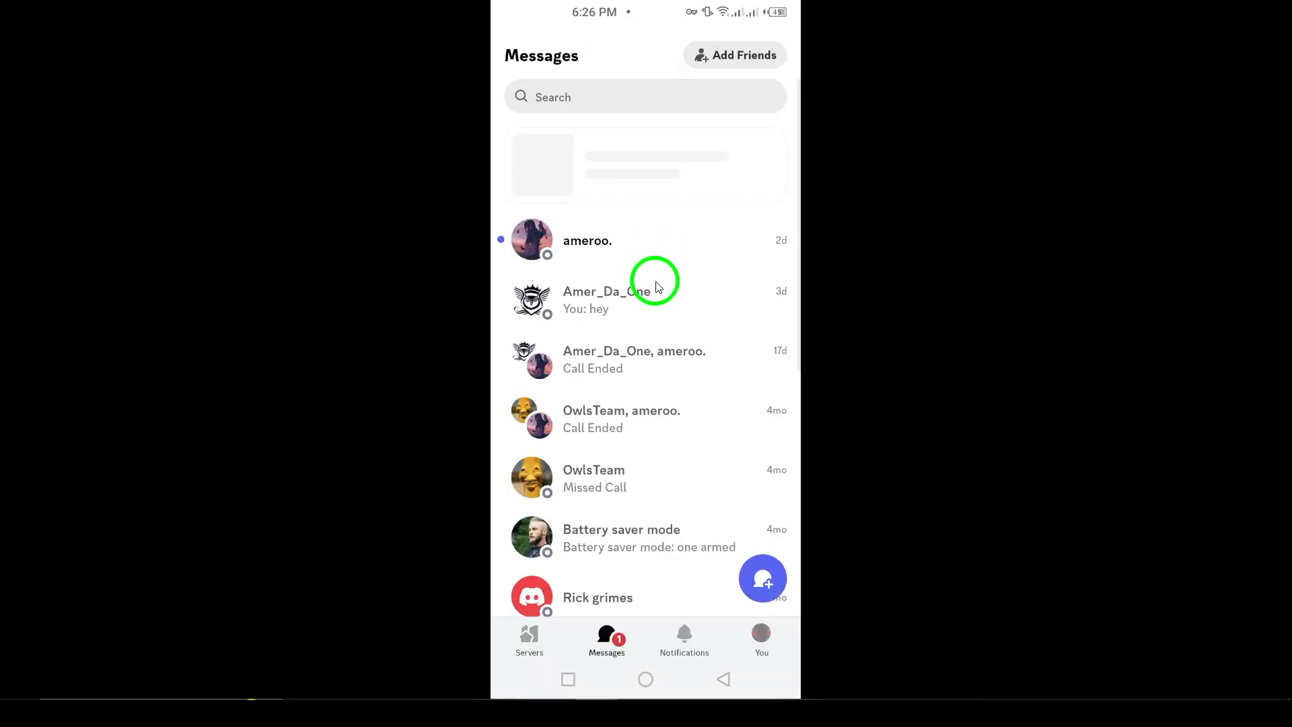
pyautogui.moveTo(646, 295)
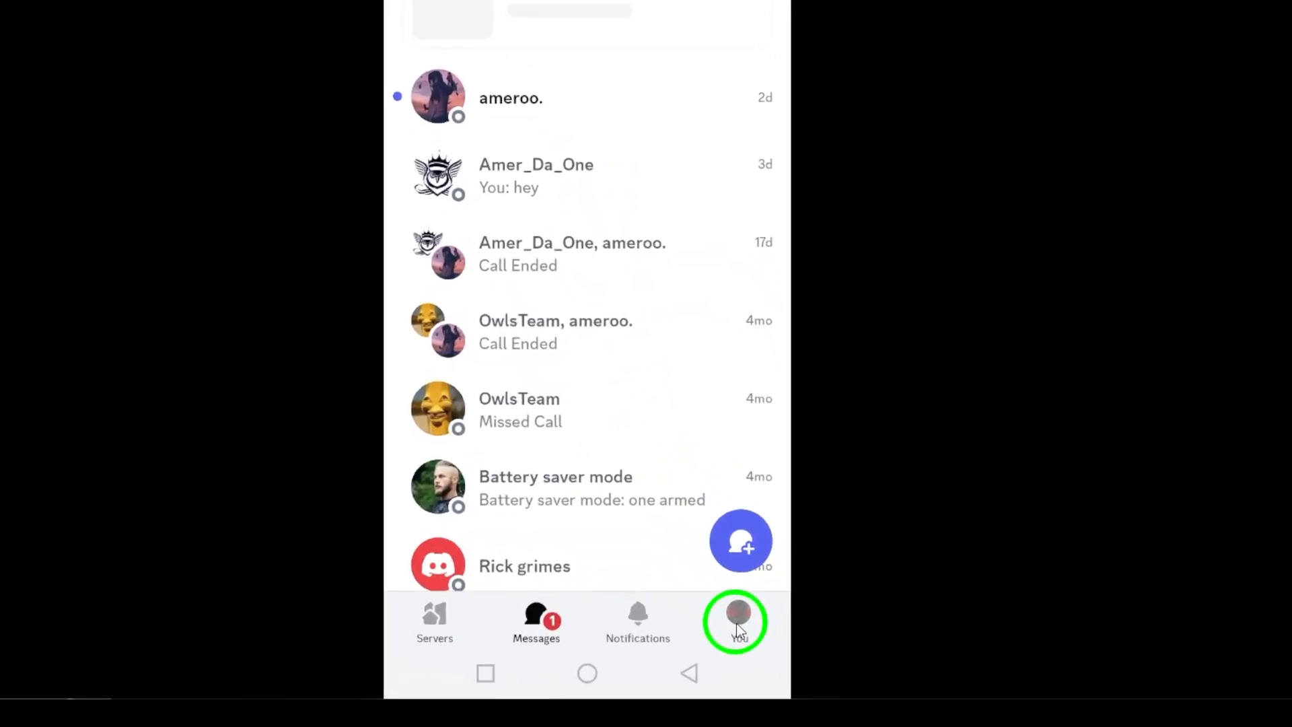
# Open your own profile from the 'You' tab in the bottom navigation
pyautogui.click(735, 620)
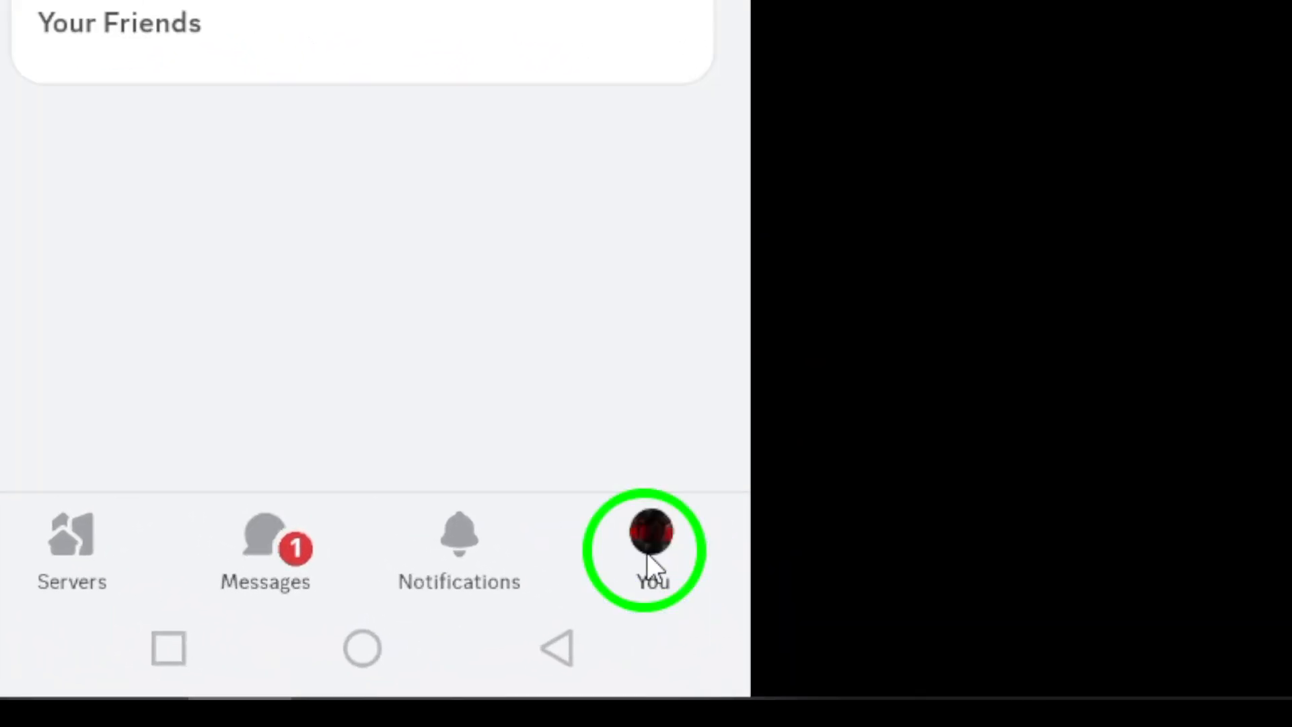
pyautogui.click(647, 548)
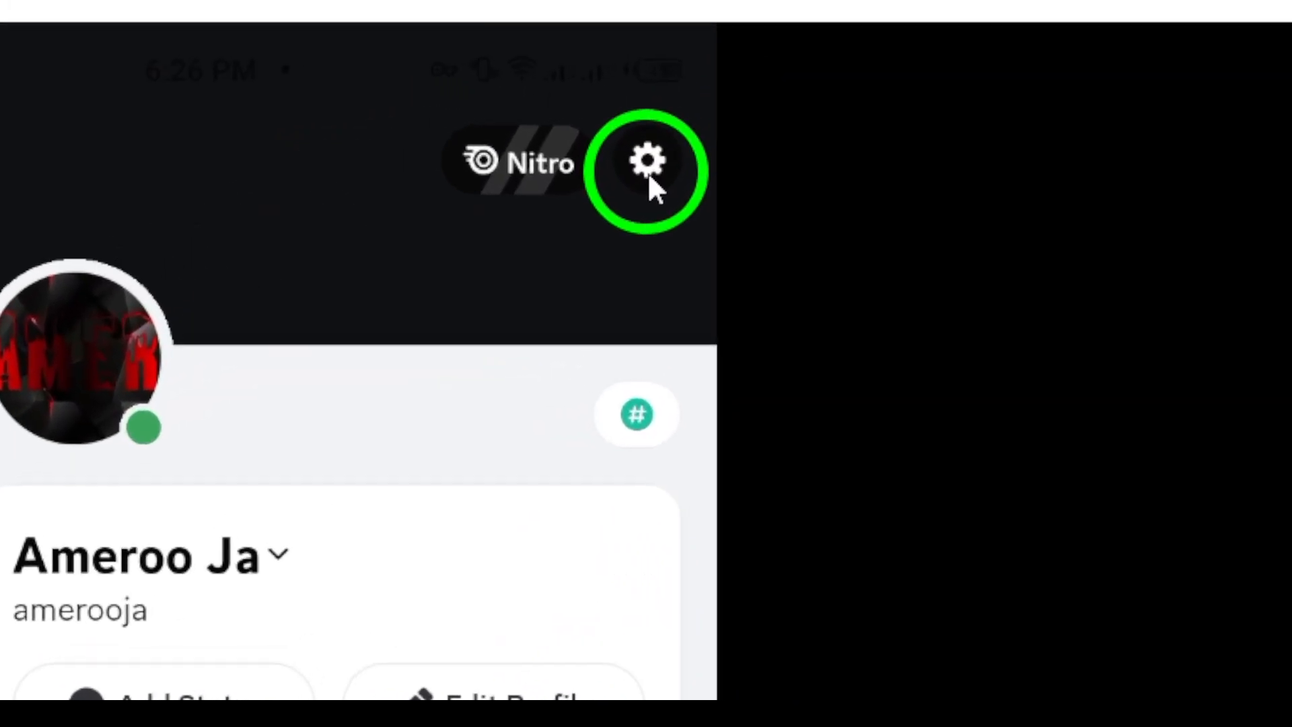
# Open the settings screen via the gear icon on your profile page
pyautogui.click(647, 165)
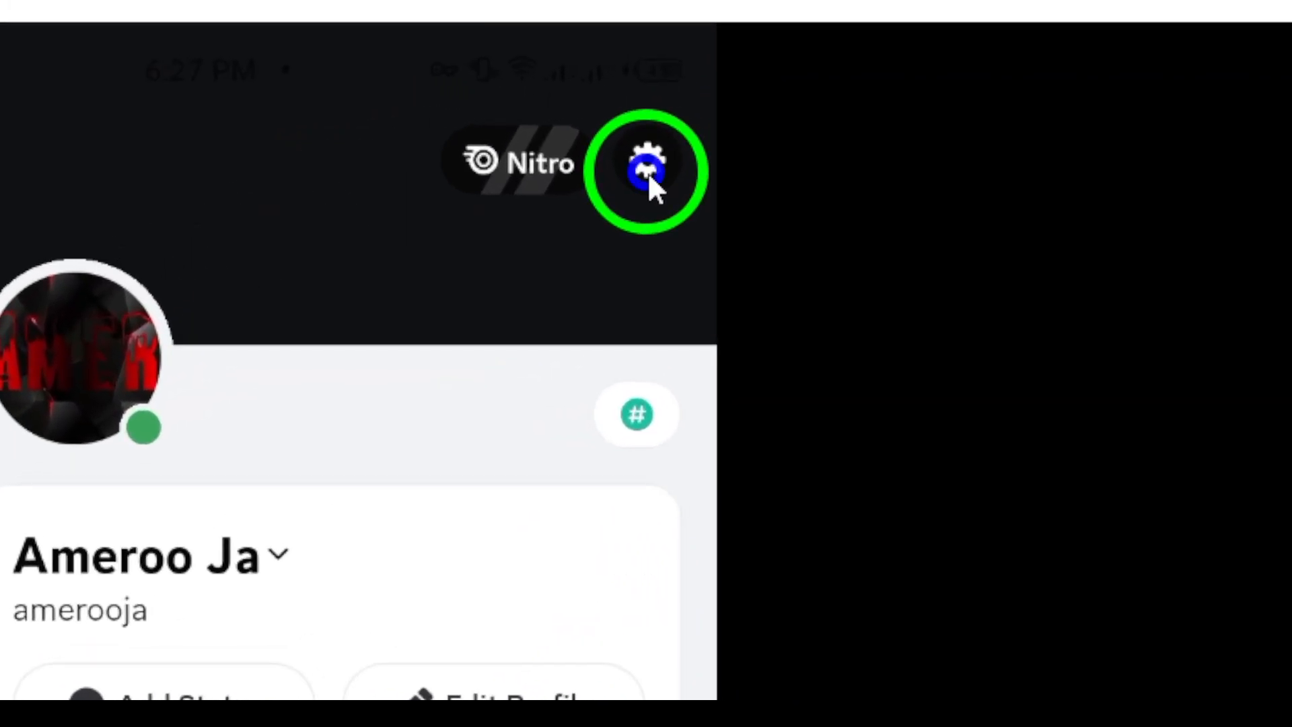
pyautogui.click(649, 171)
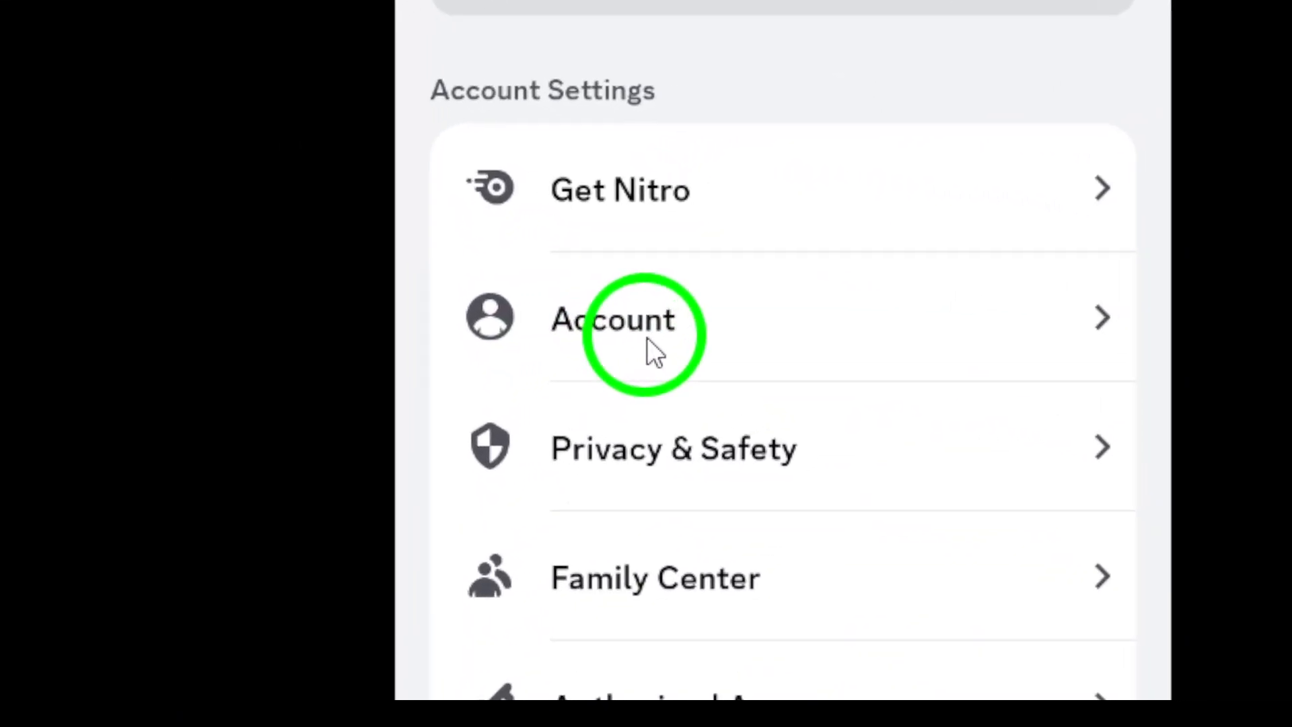
# Go to Account settings and open Blocked Users, showing no blocked users
pyautogui.click(614, 319)
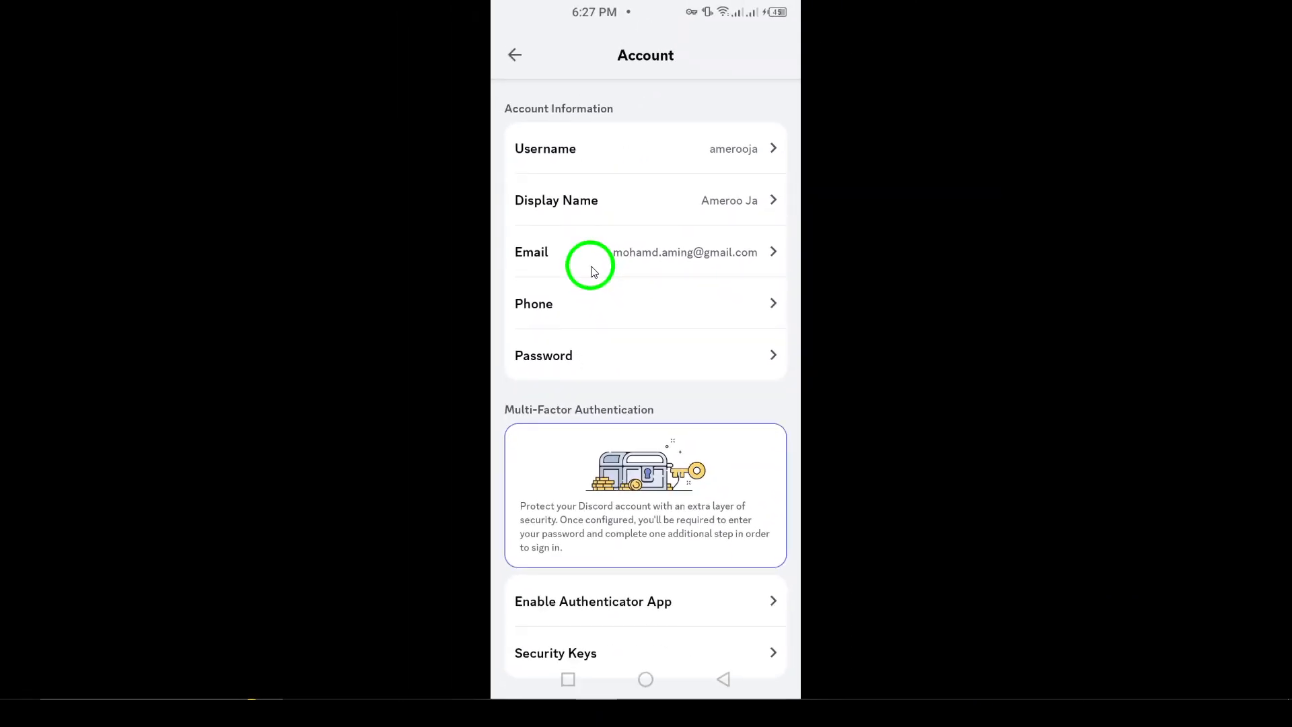
pyautogui.scroll(-3)
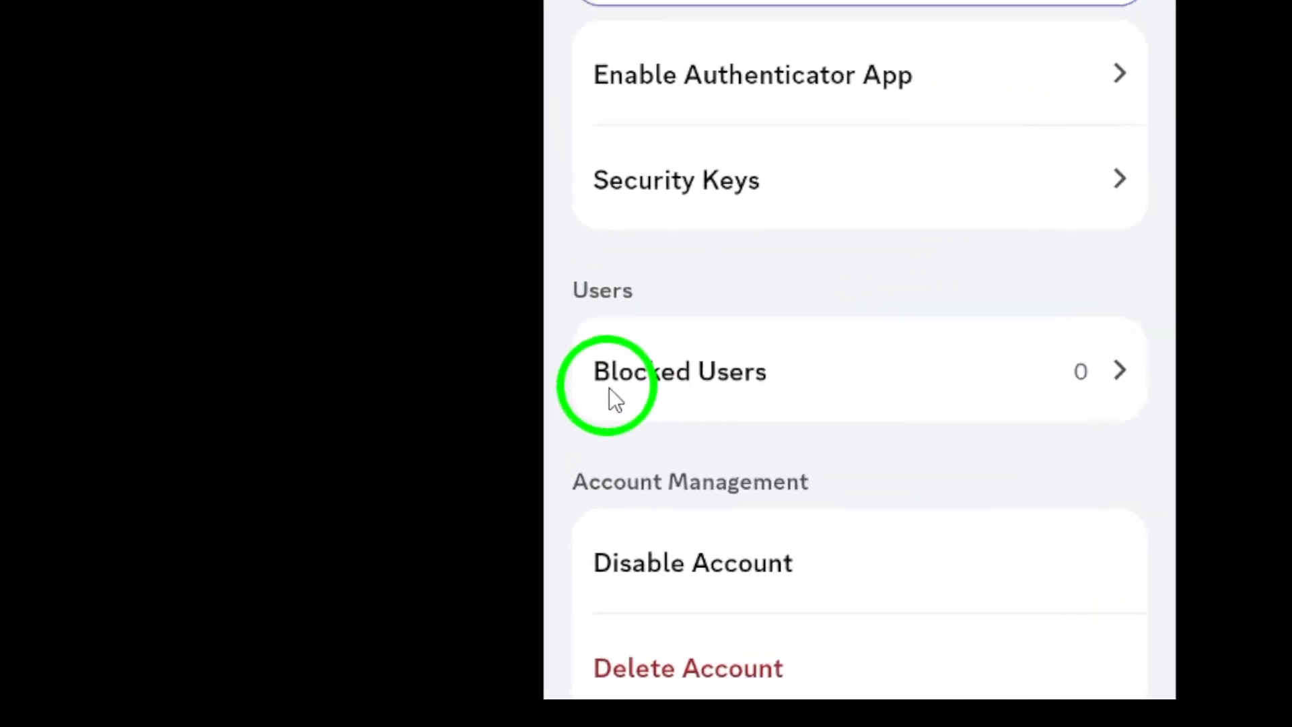
pyautogui.click(679, 370)
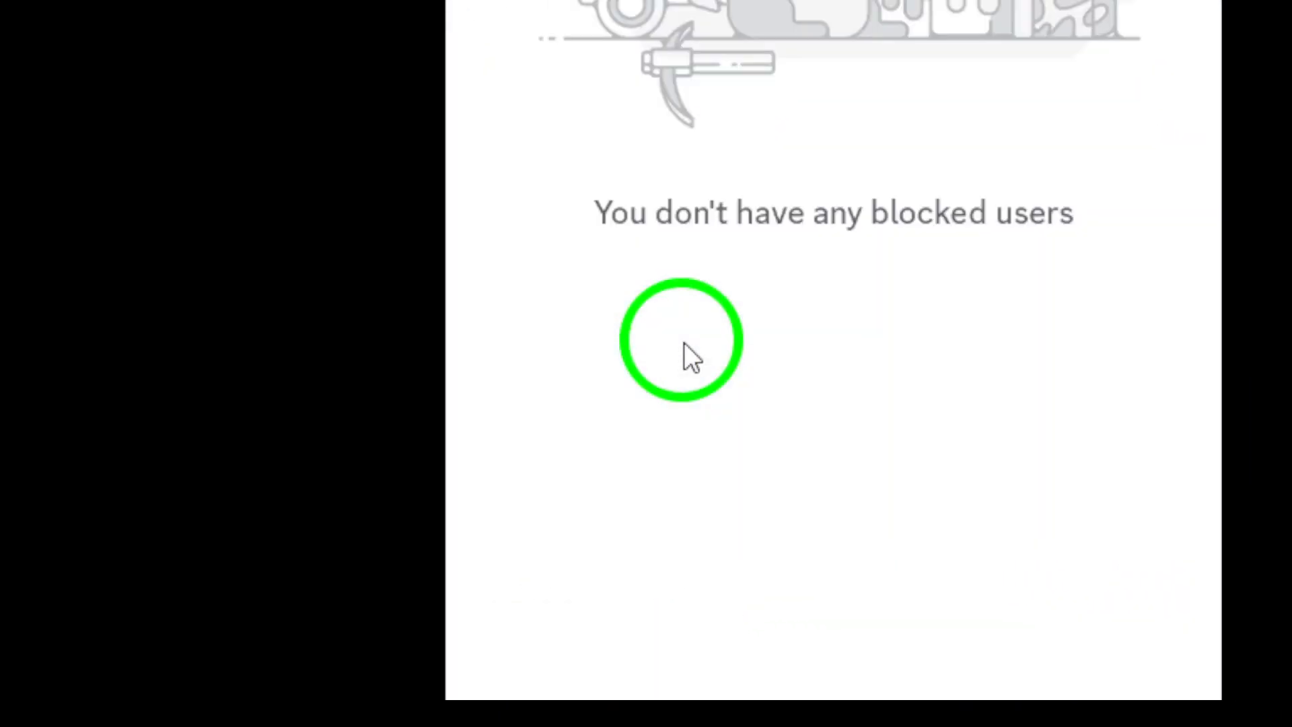